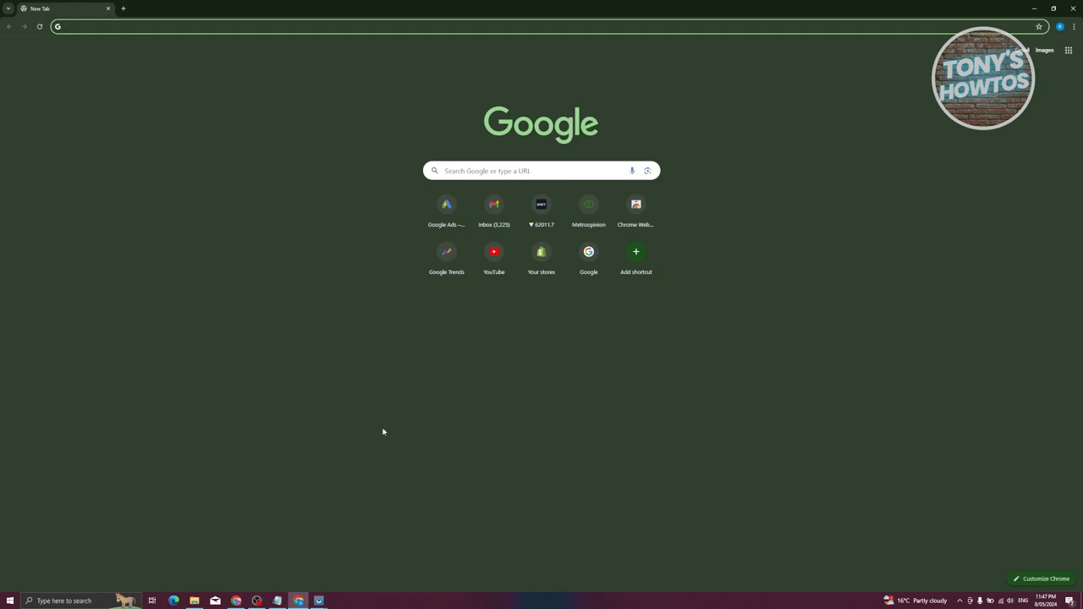
pyautogui.moveTo(388, 414)
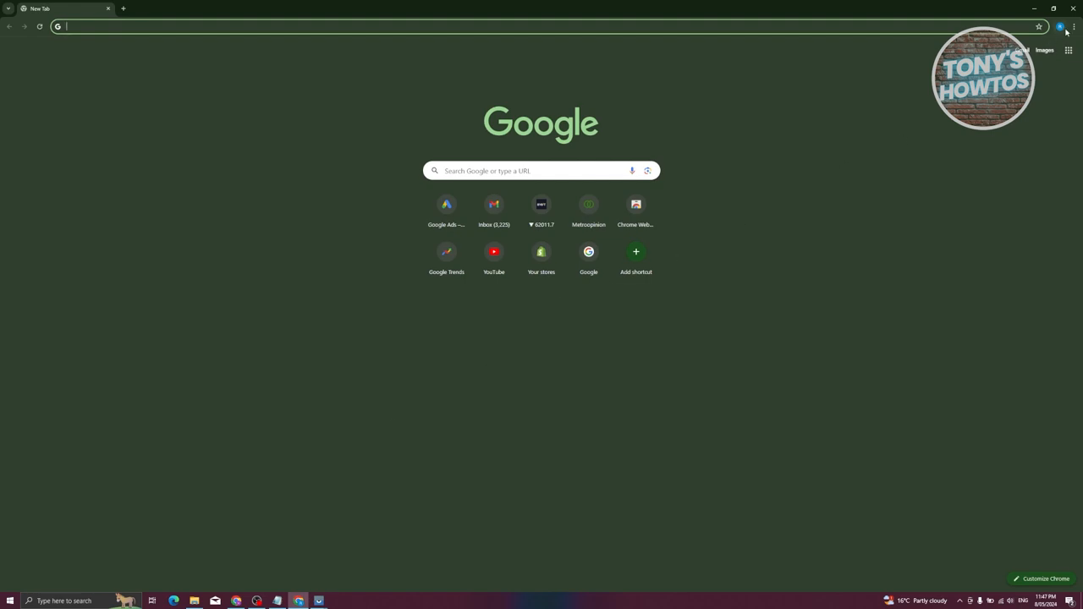
# - Reach the Chrome Web Store home page through Chrome's menu Extensions option
pyautogui.click(1073, 26)
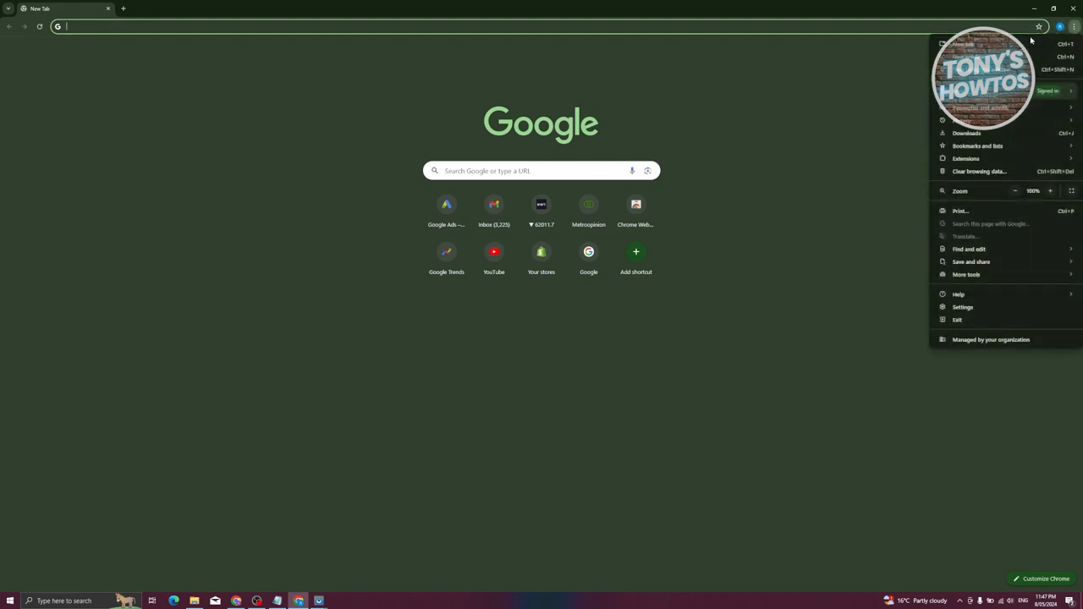
pyautogui.moveTo(964, 159)
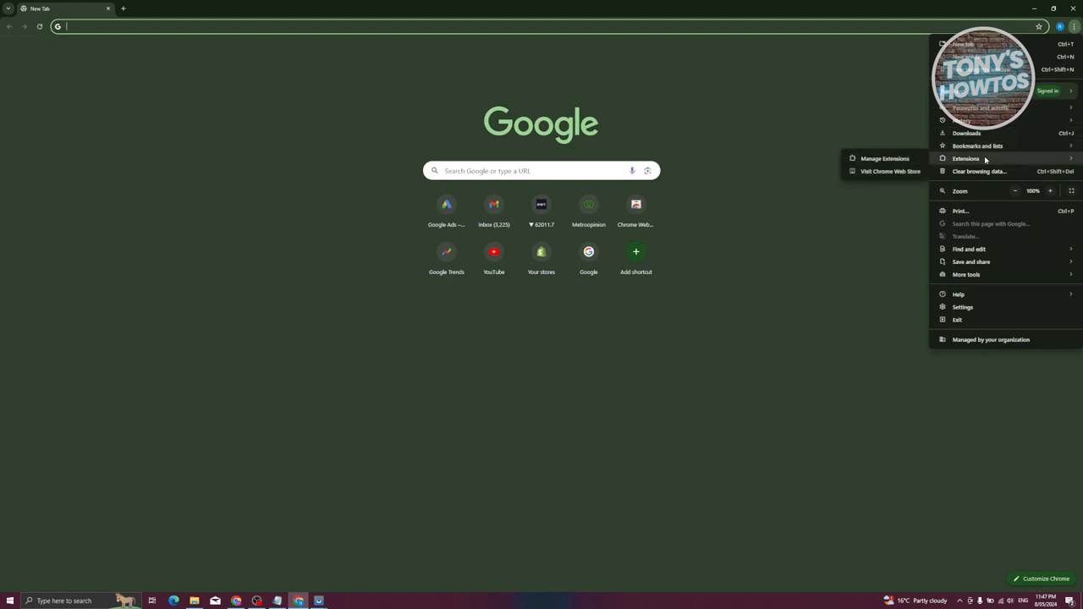
pyautogui.moveTo(900, 159)
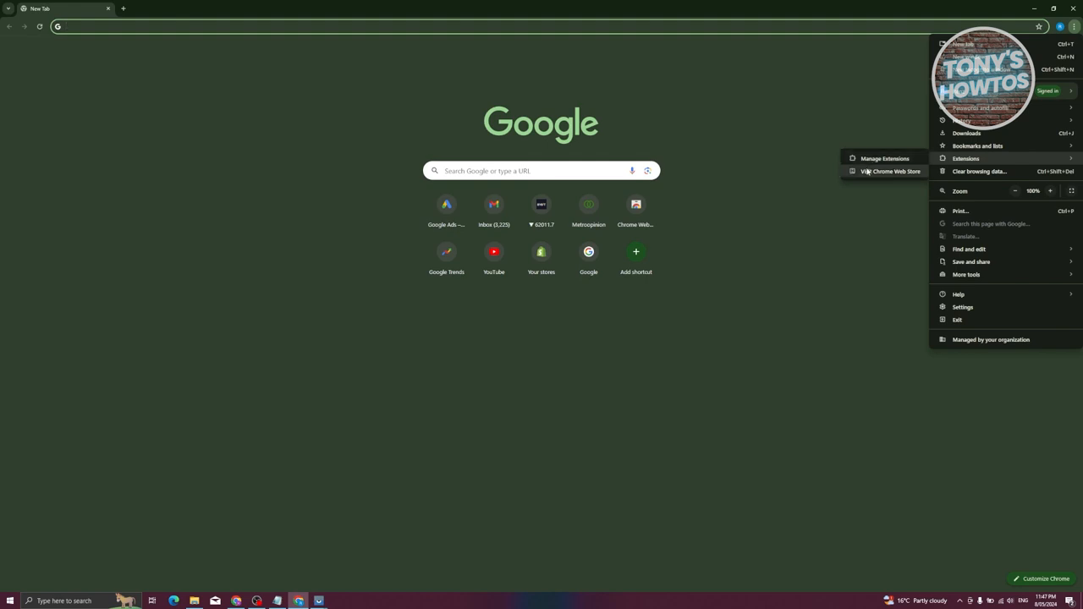
pyautogui.moveTo(869, 176)
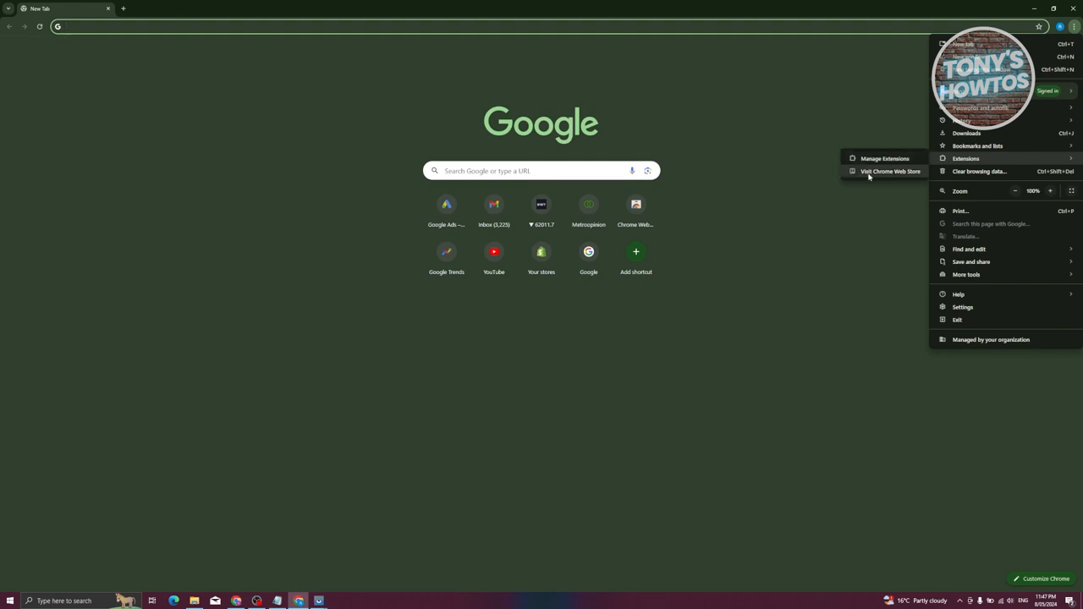
pyautogui.click(888, 173)
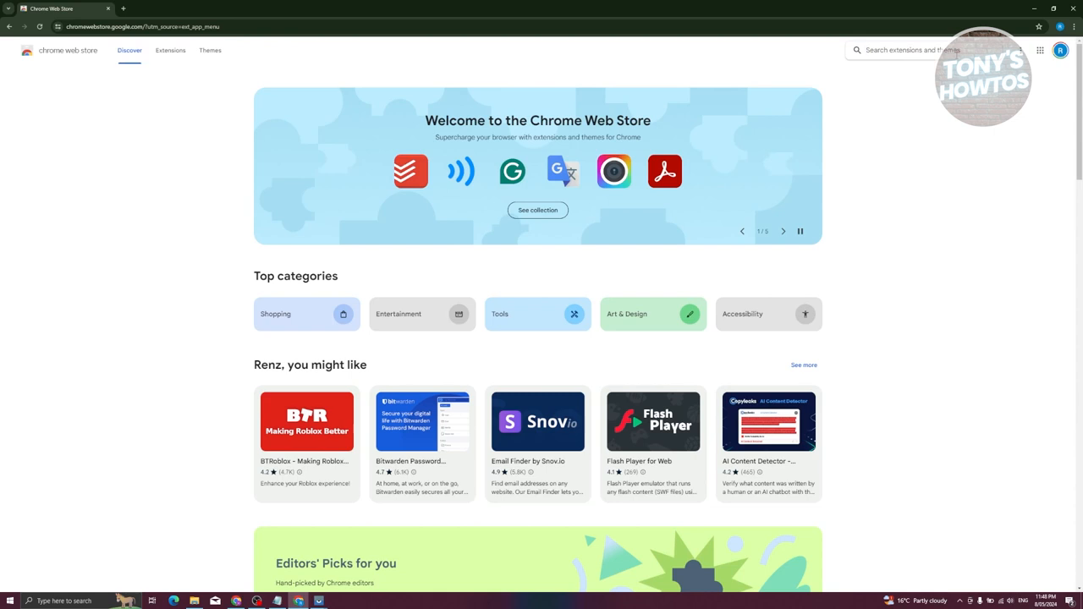
# - Search the store for 'metamask' and go to the MetaMask extension's detail page
pyautogui.write('metamask')
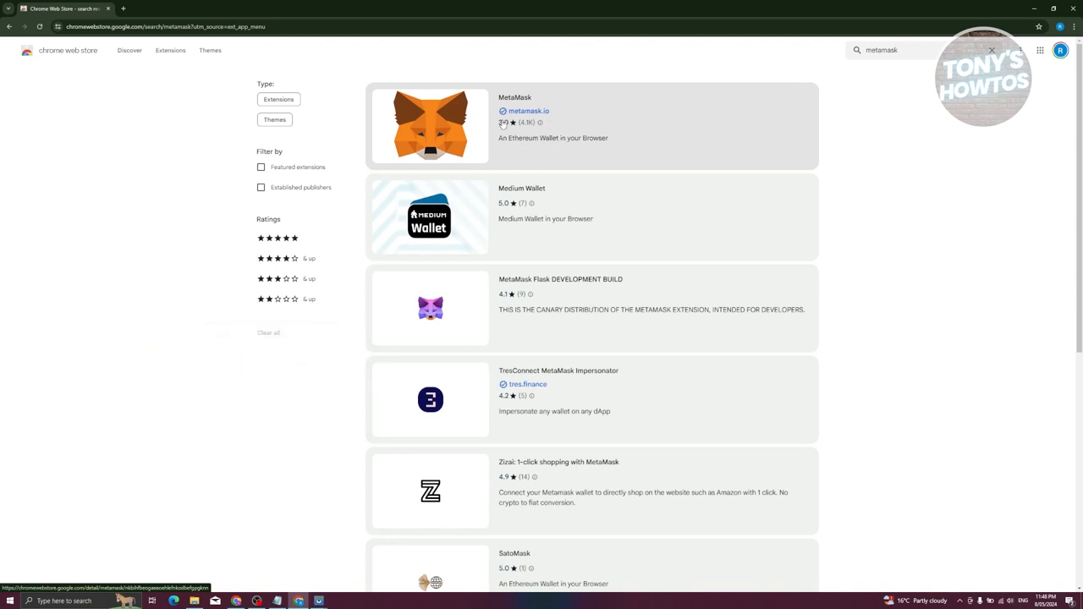
pyautogui.moveTo(513, 112)
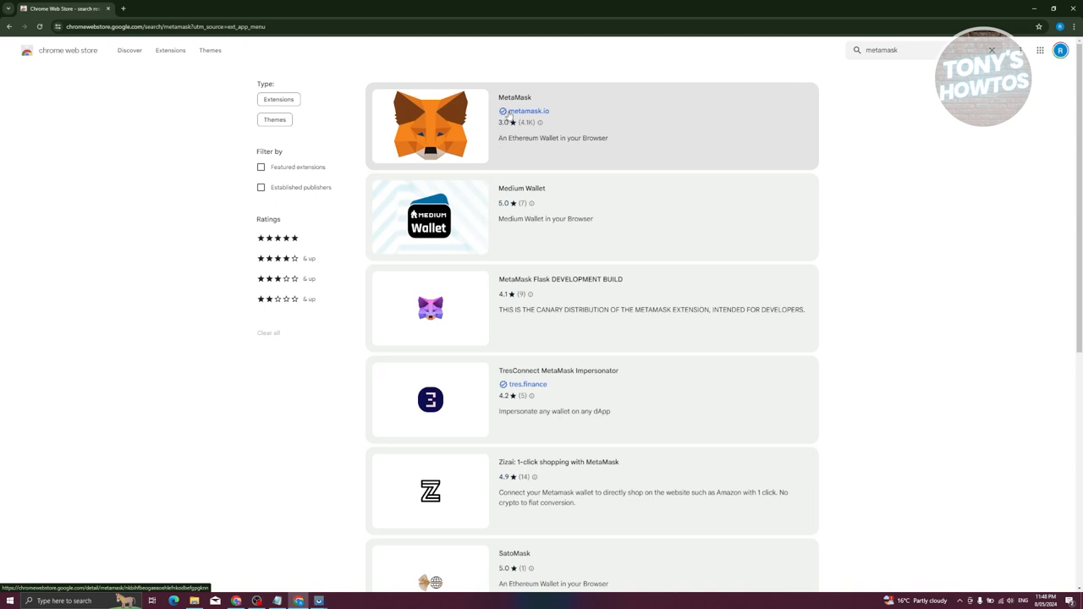
pyautogui.click(428, 125)
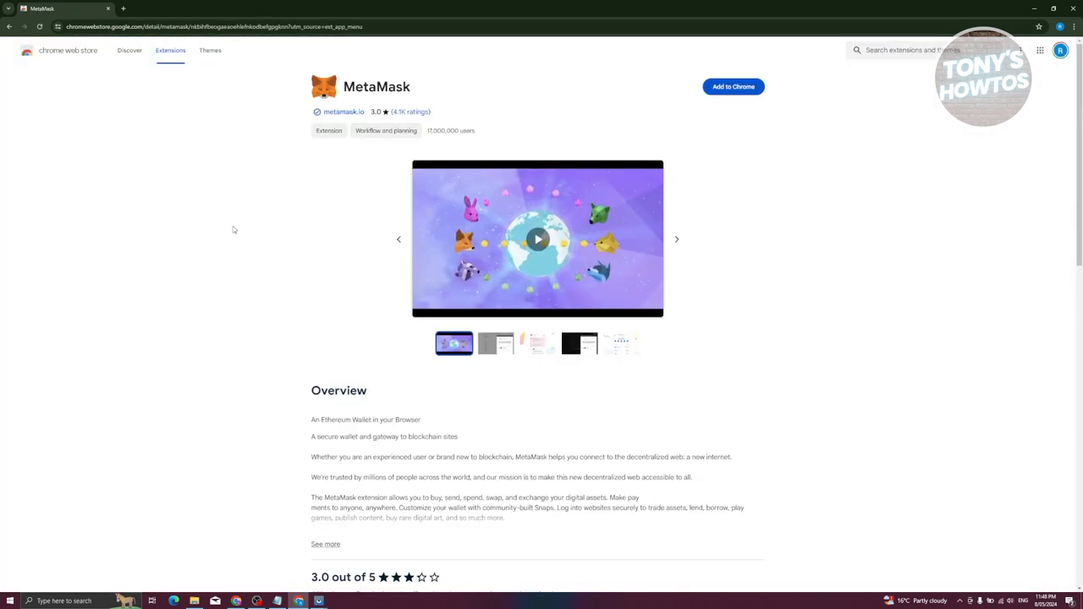
# - Add MetaMask to Chrome, confirming the Add extension prompt, landing on its welcome page
pyautogui.click(733, 86)
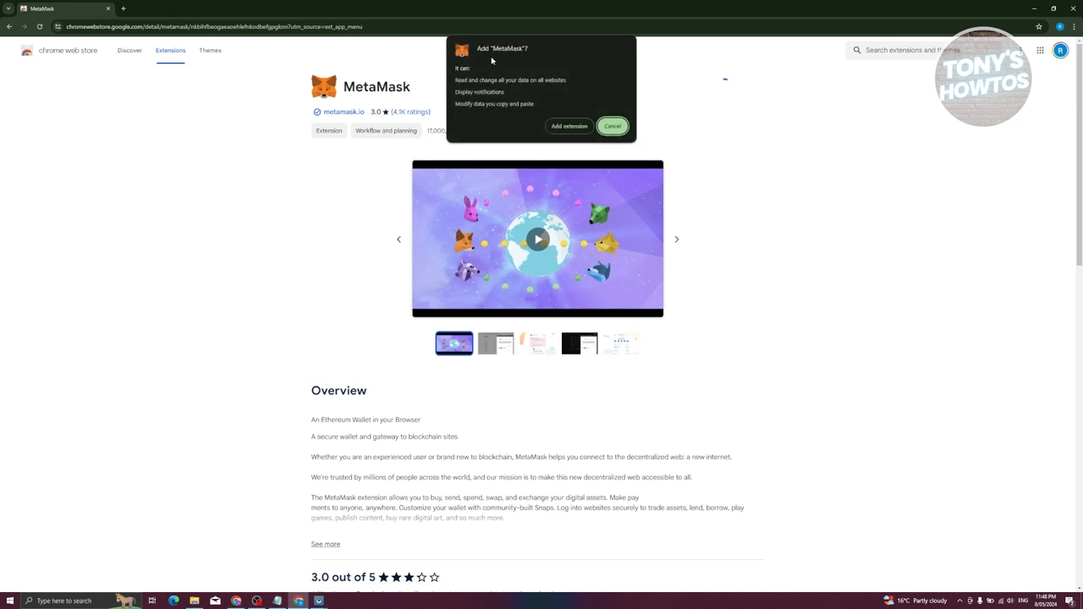
pyautogui.click(568, 125)
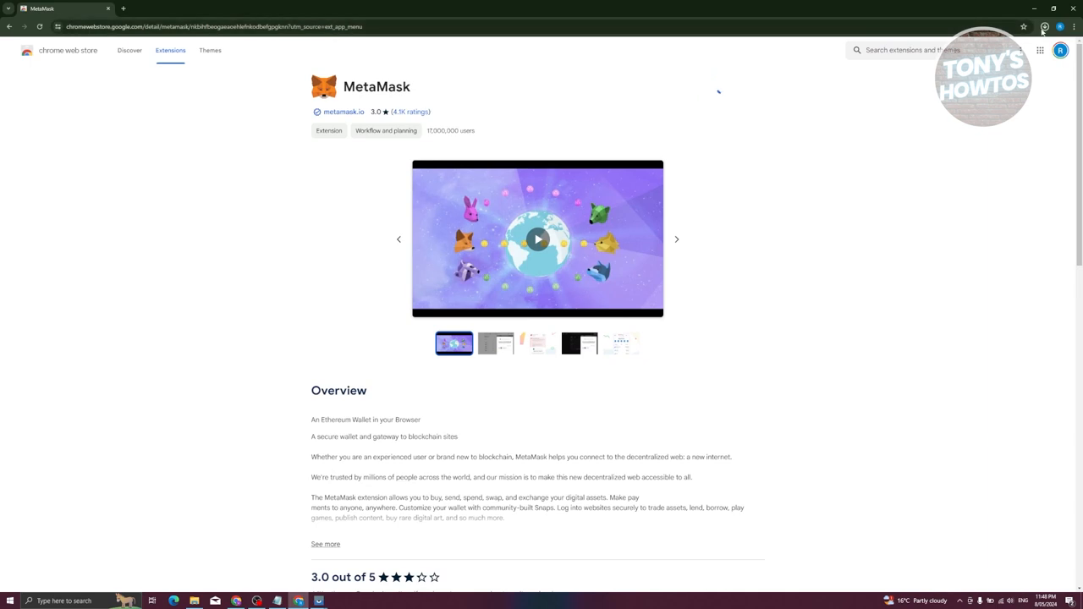
pyautogui.click(1044, 25)
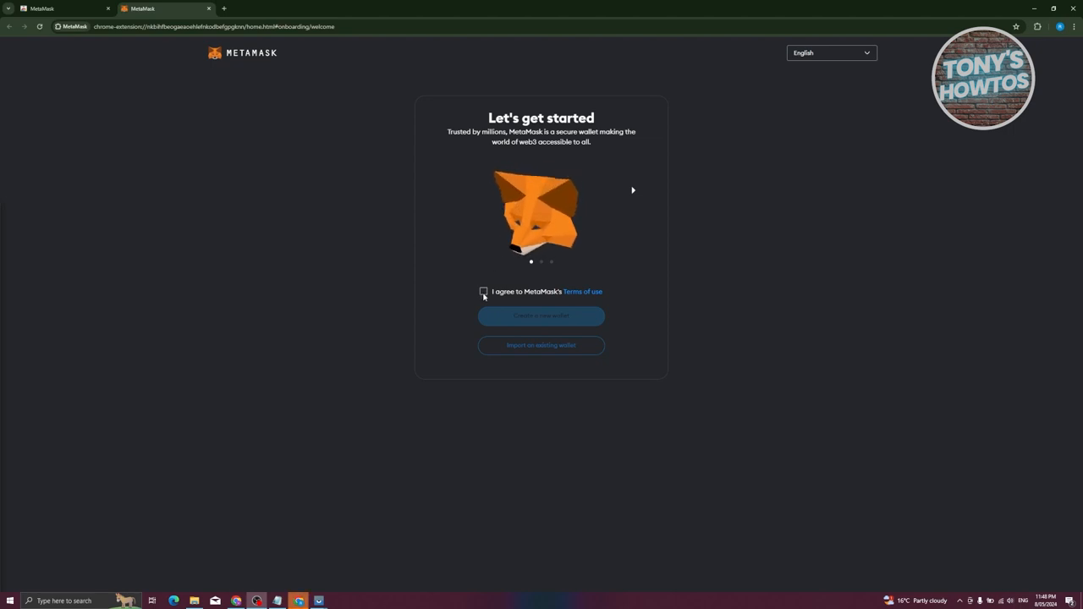
# - Agree to MetaMask's Terms of use and begin creating a new wallet
pyautogui.click(484, 291)
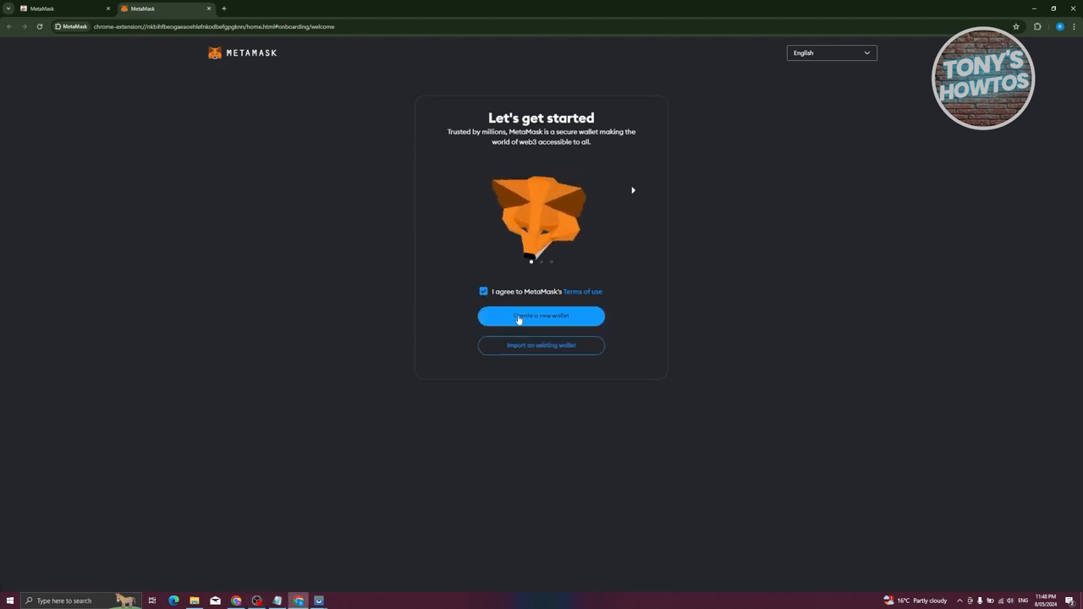
pyautogui.click(539, 316)
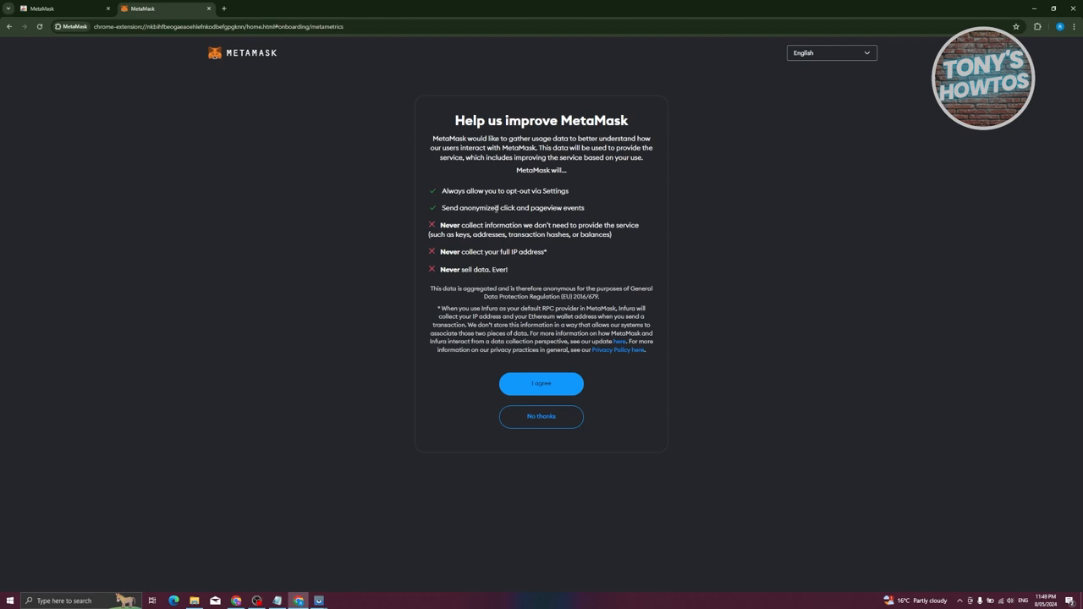
pyautogui.moveTo(618, 220)
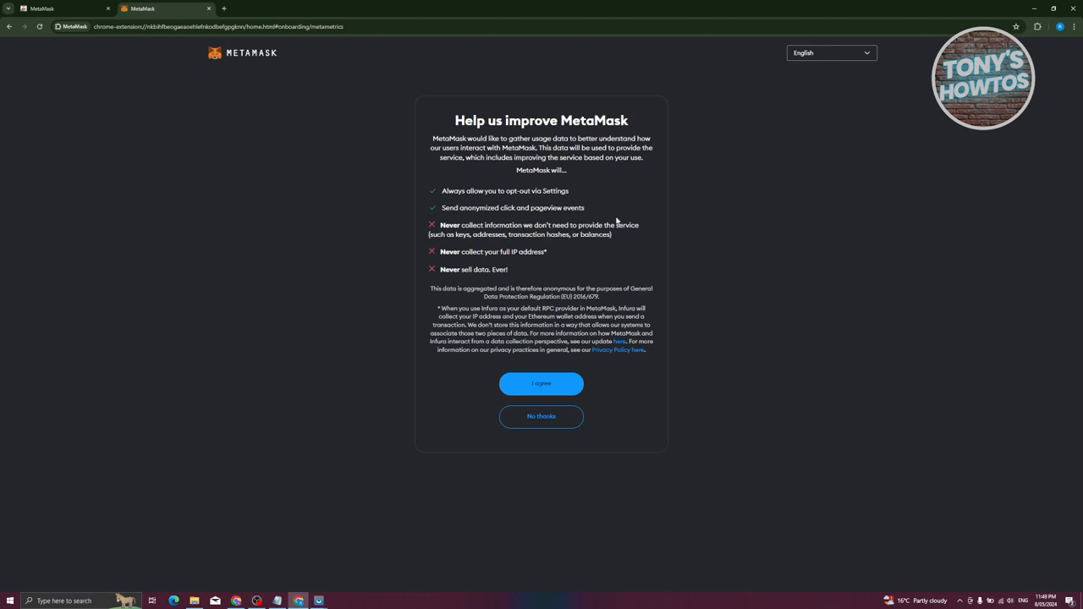
pyautogui.moveTo(518, 404)
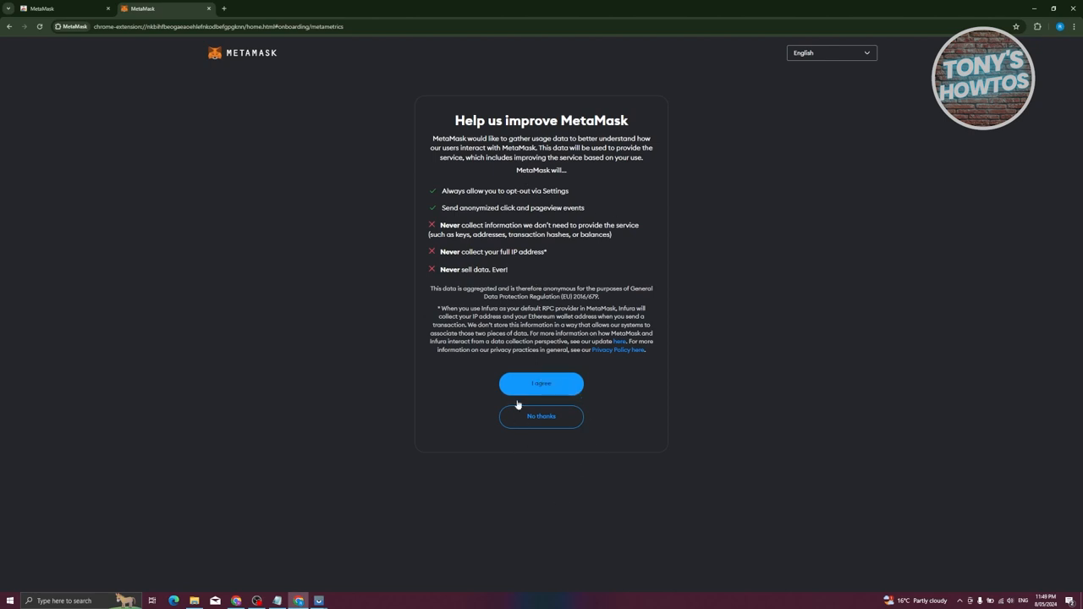
pyautogui.moveTo(436, 444)
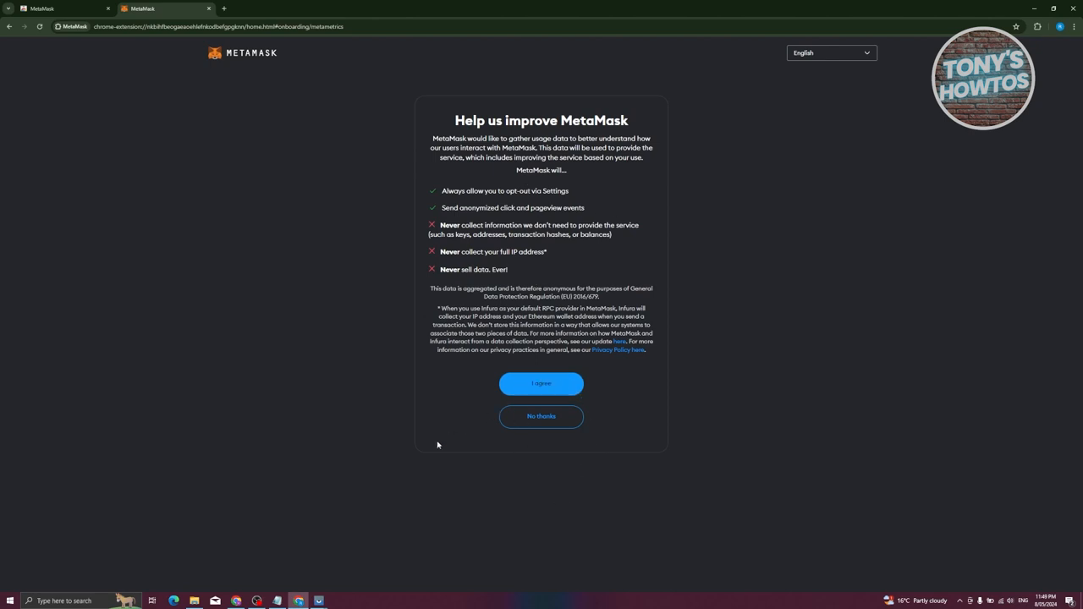